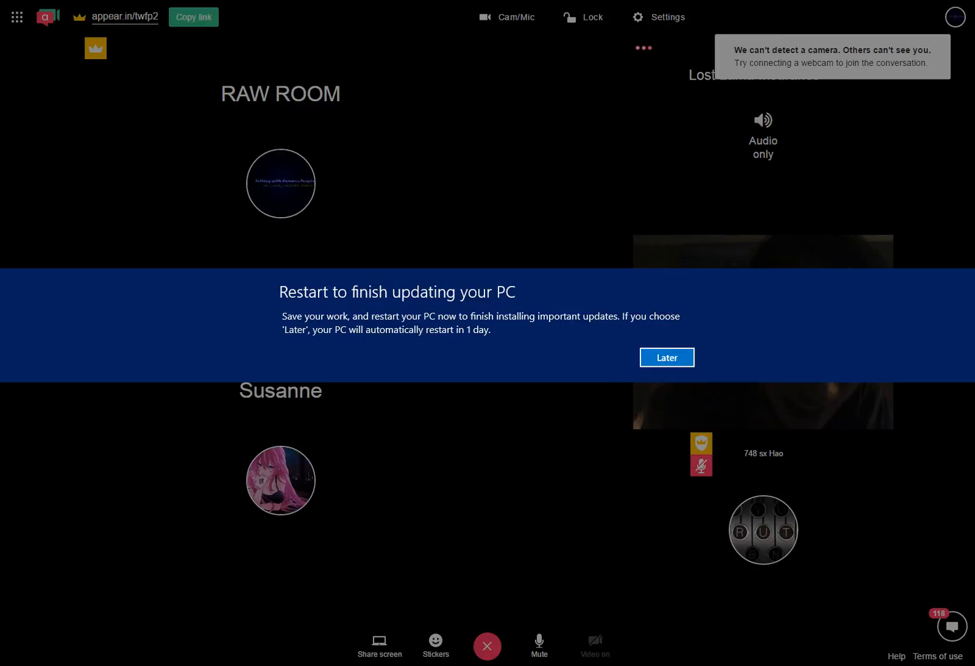
pyautogui.click(667, 356)
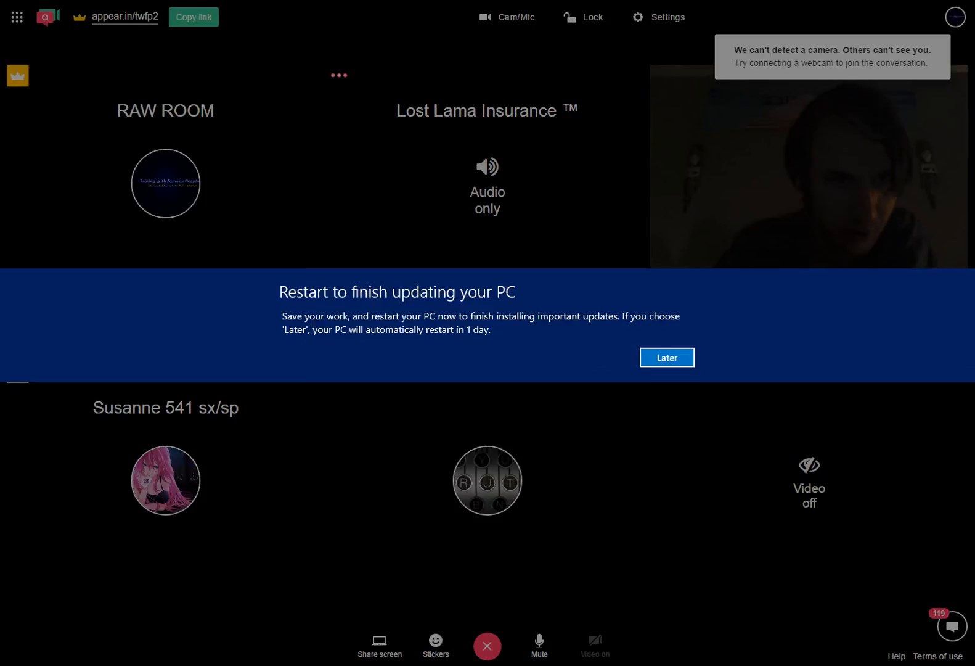
pyautogui.click(666, 357)
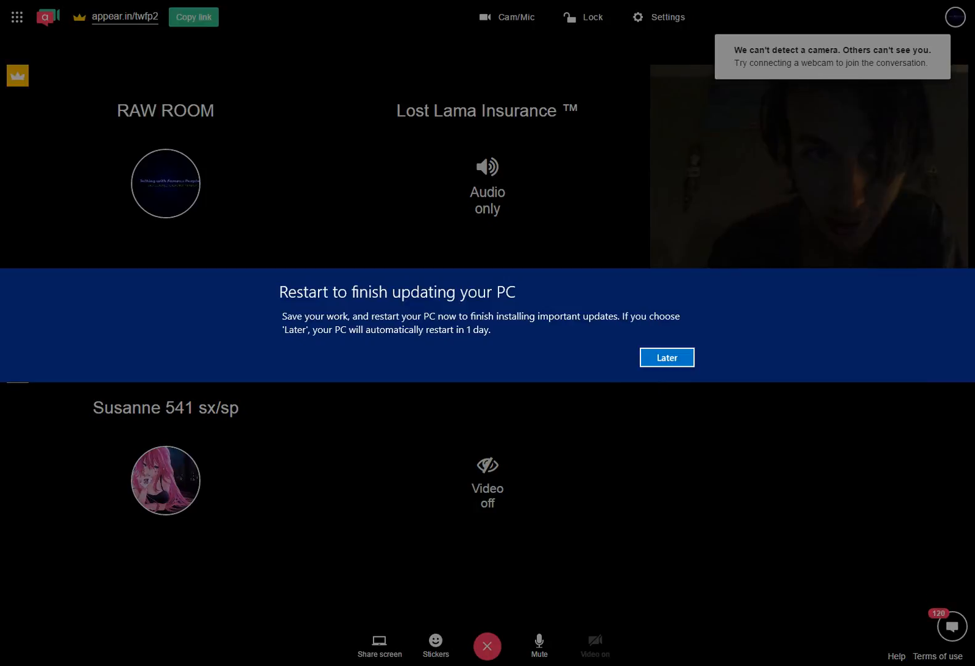
pyautogui.click(666, 357)
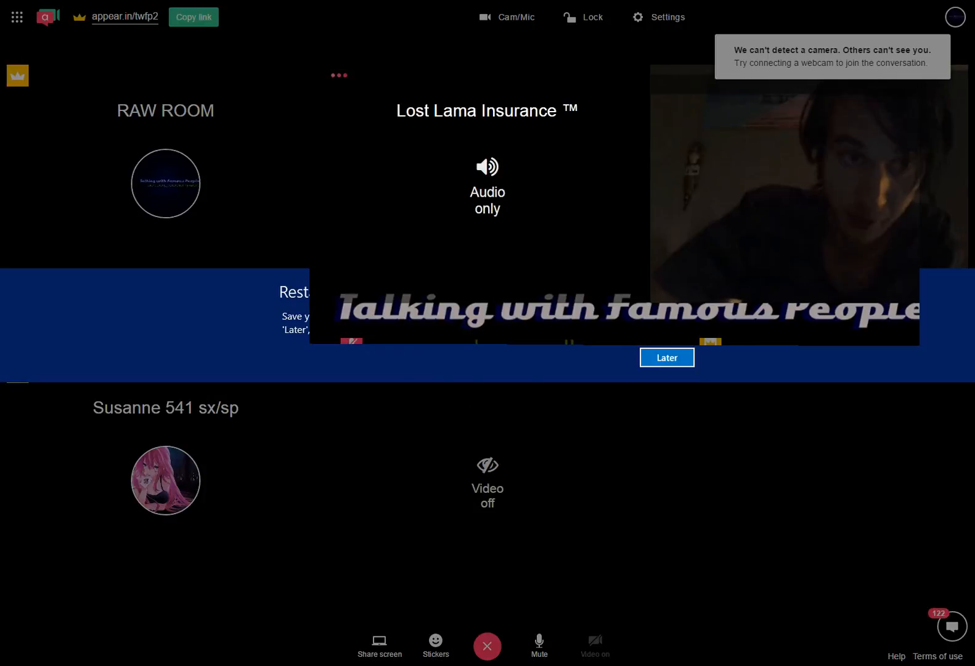
pyautogui.click(666, 357)
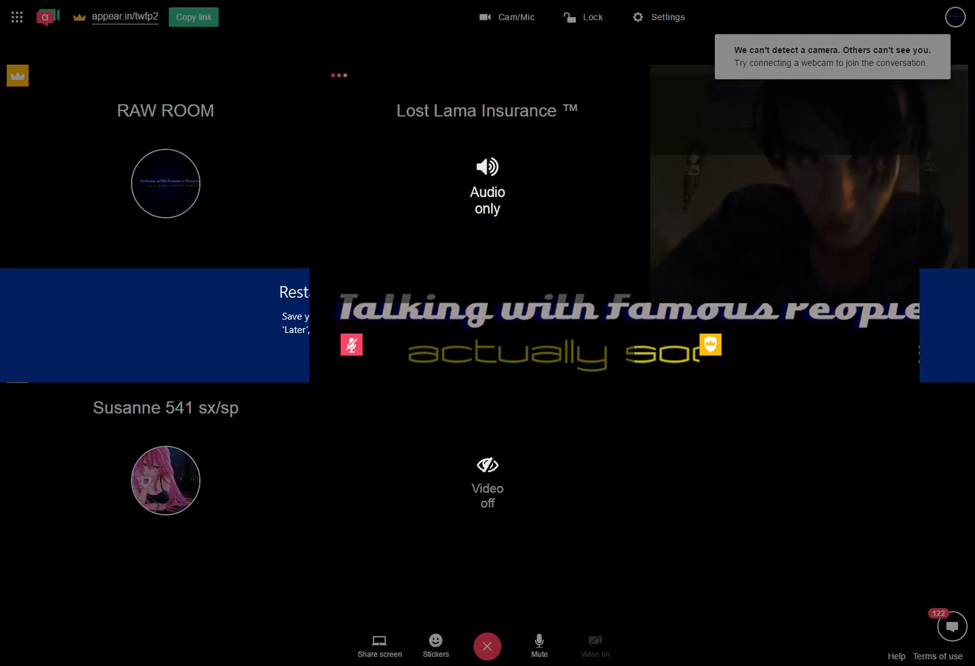